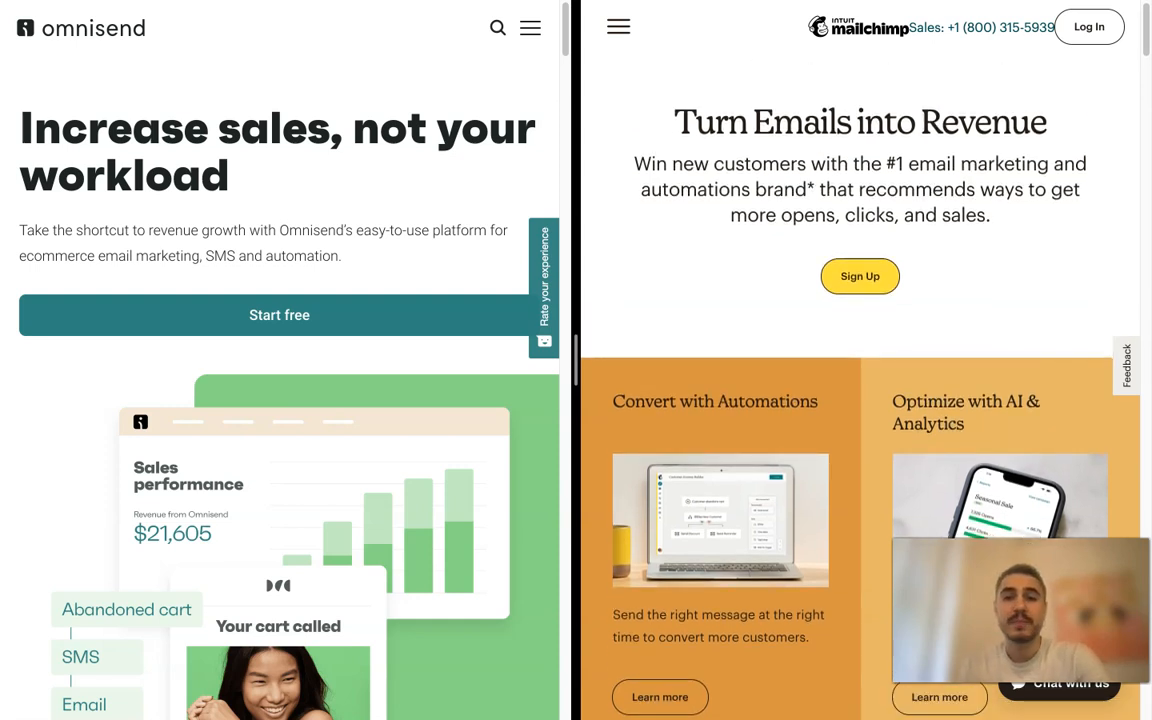
Scroll the Omnisend homepage to the Start free banner and sales performance illustration below the headline
{"action": "scroll", "scroll_direction": "down", "scroll_amount": 3}
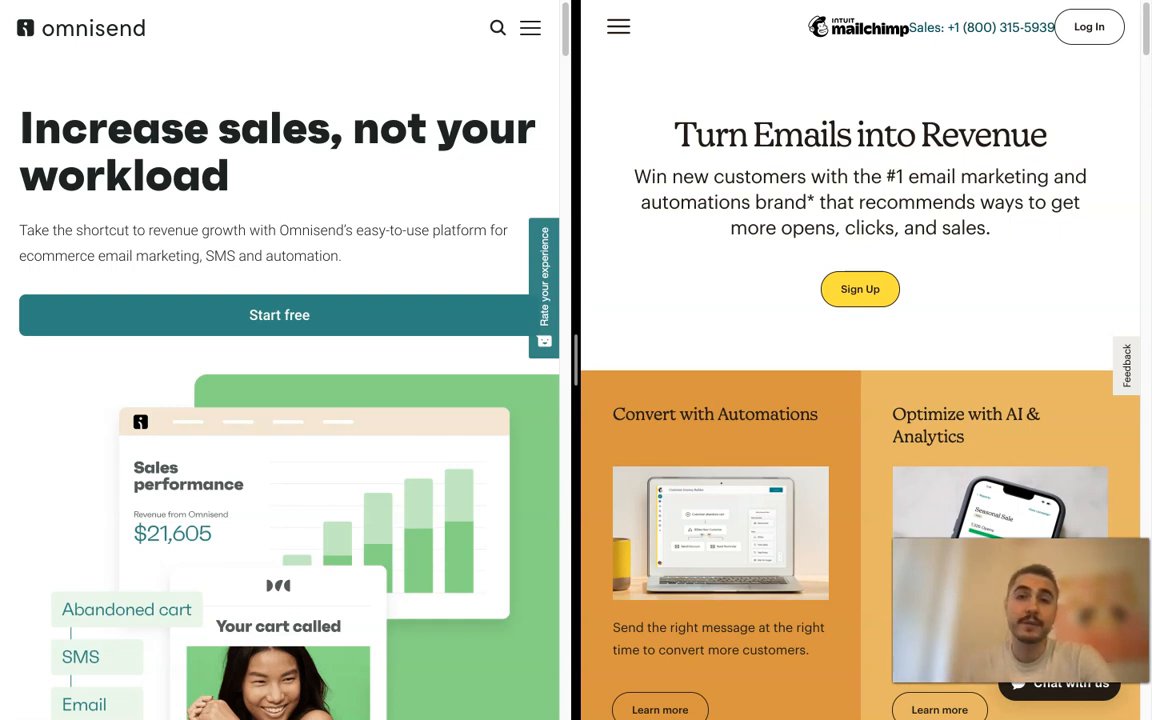
{"action": "scroll", "scroll_direction": "down", "scroll_amount": 3}
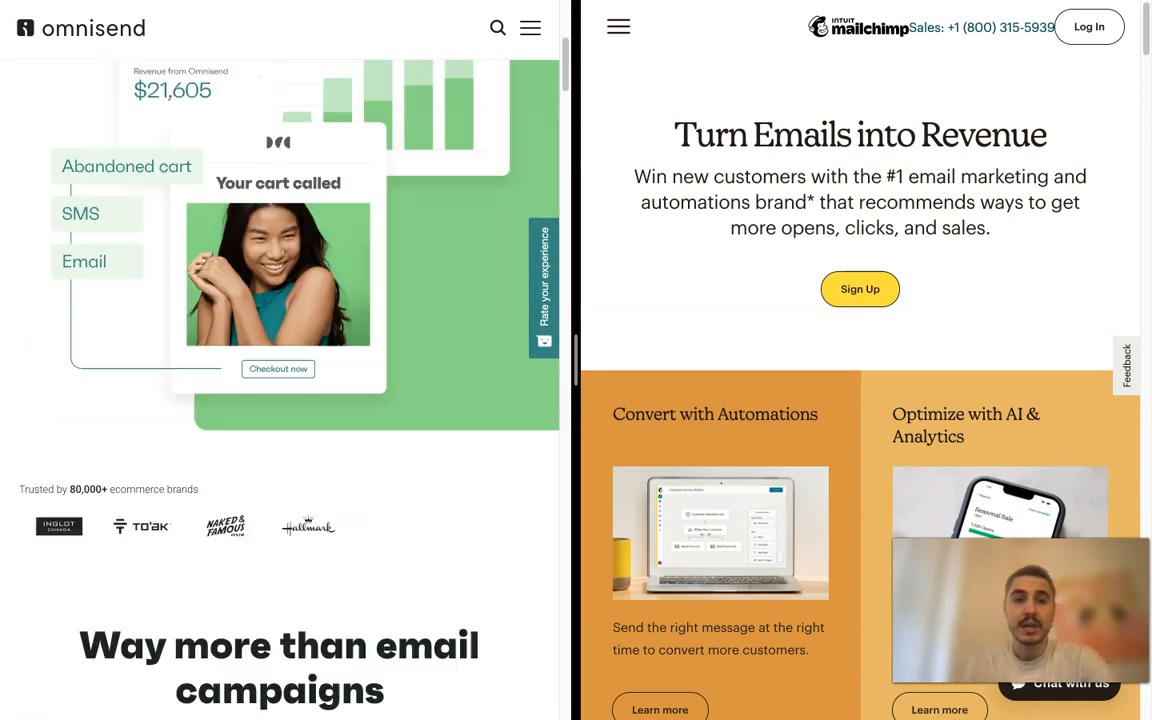
{"action": "scroll", "scroll_direction": "up", "scroll_amount": 3}
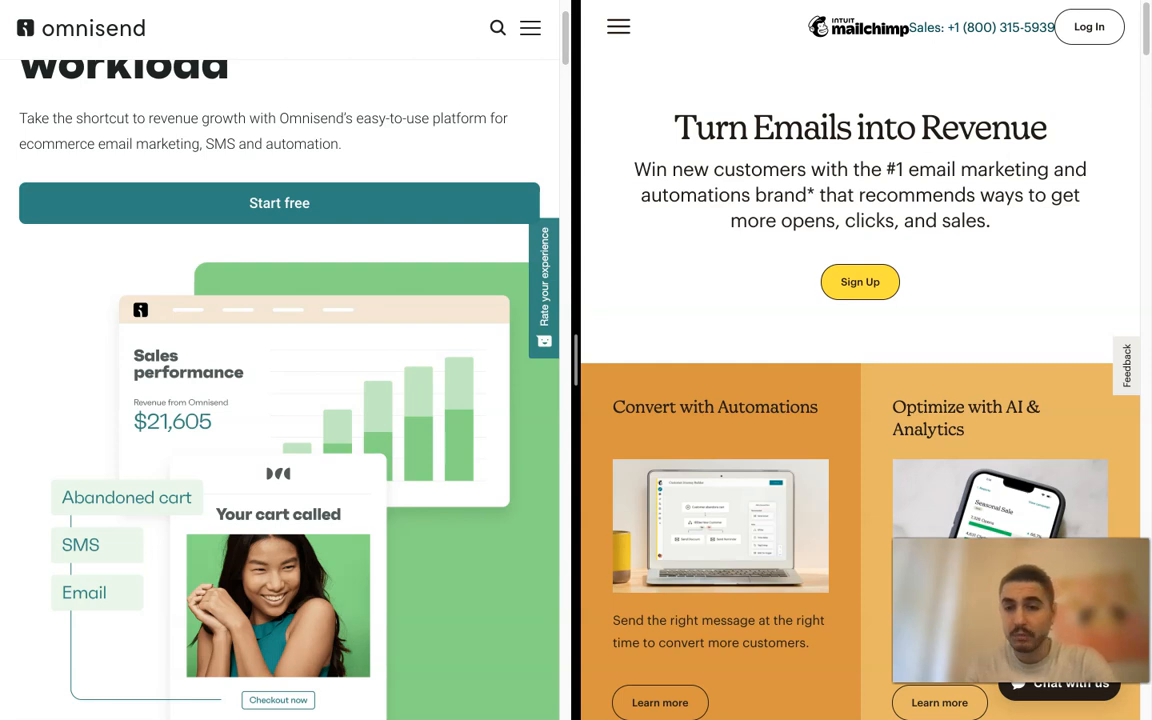
{"action": "scroll", "scroll_direction": "down", "scroll_amount": 3}
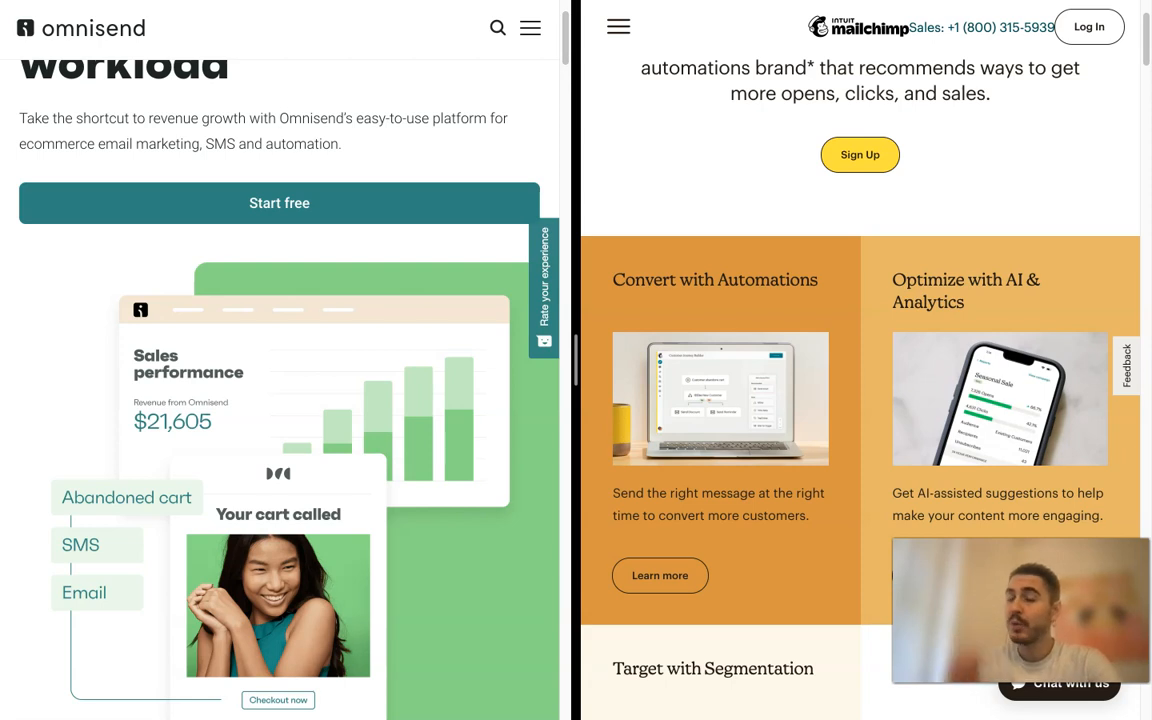
Scroll the Mailchimp homepage down past its hero section toward the feature cards
{"action": "scroll", "scroll_direction": "down", "scroll_amount": 3}
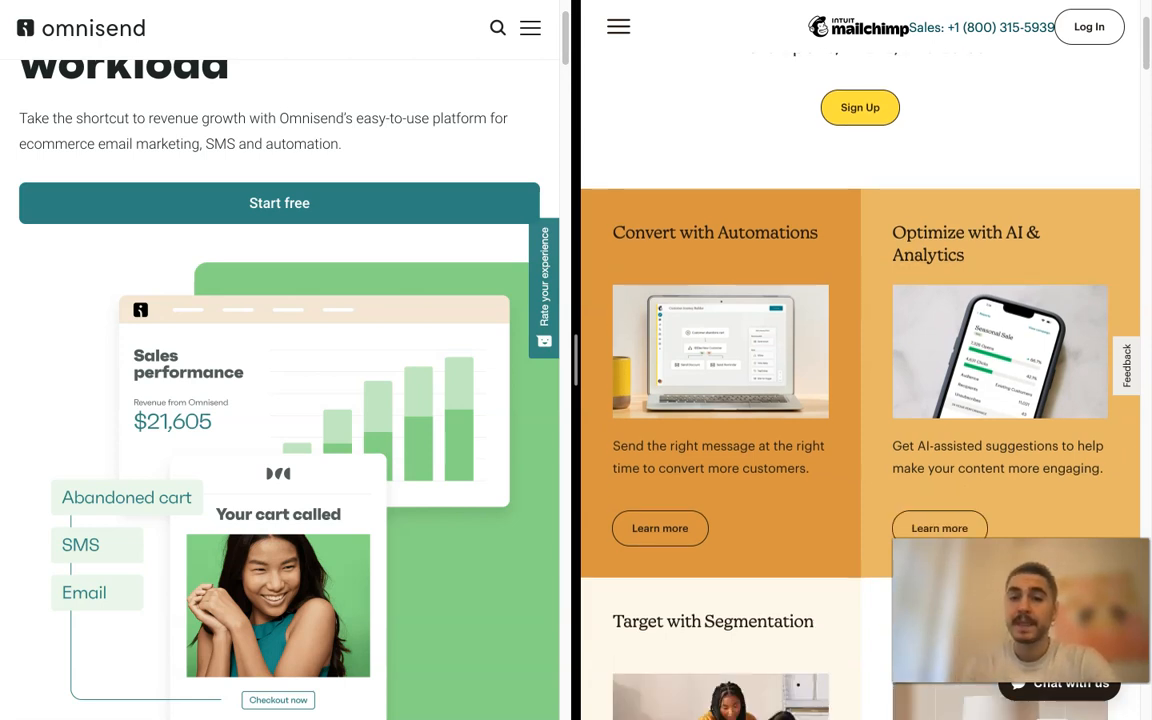
{"action": "scroll", "scroll_direction": "down", "scroll_amount": 3}
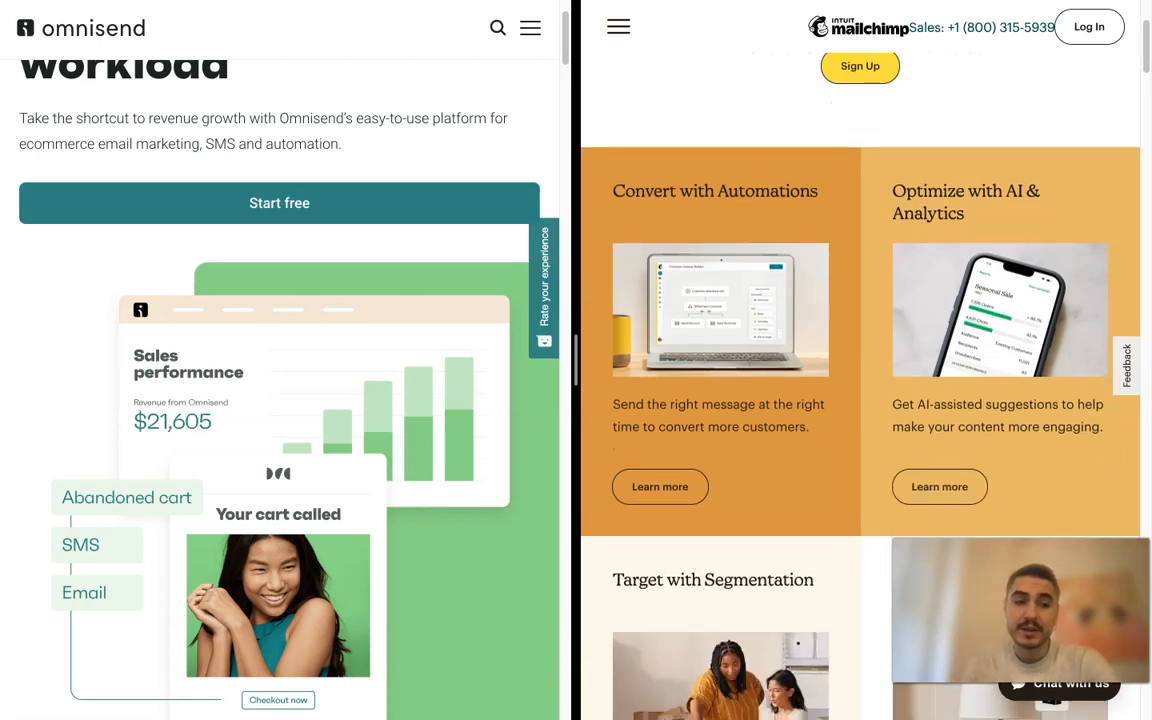
{"action": "scroll", "scroll_direction": "down", "scroll_amount": 3}
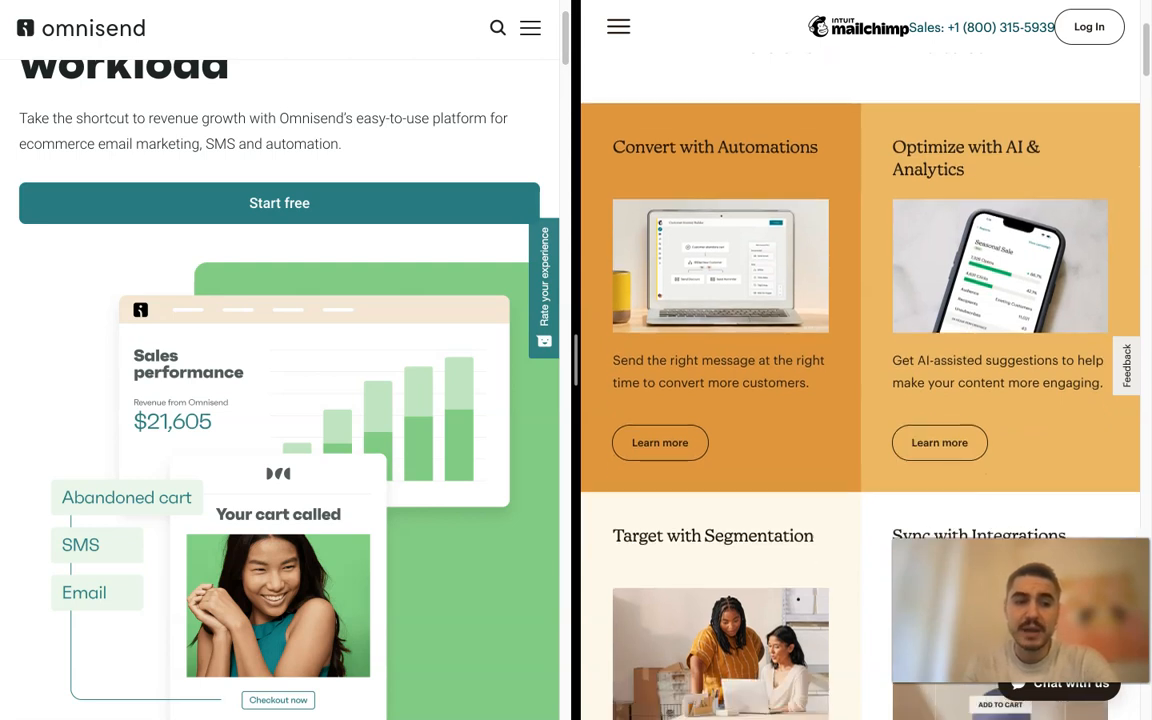
{"action": "scroll", "scroll_direction": "up", "scroll_amount": 3}
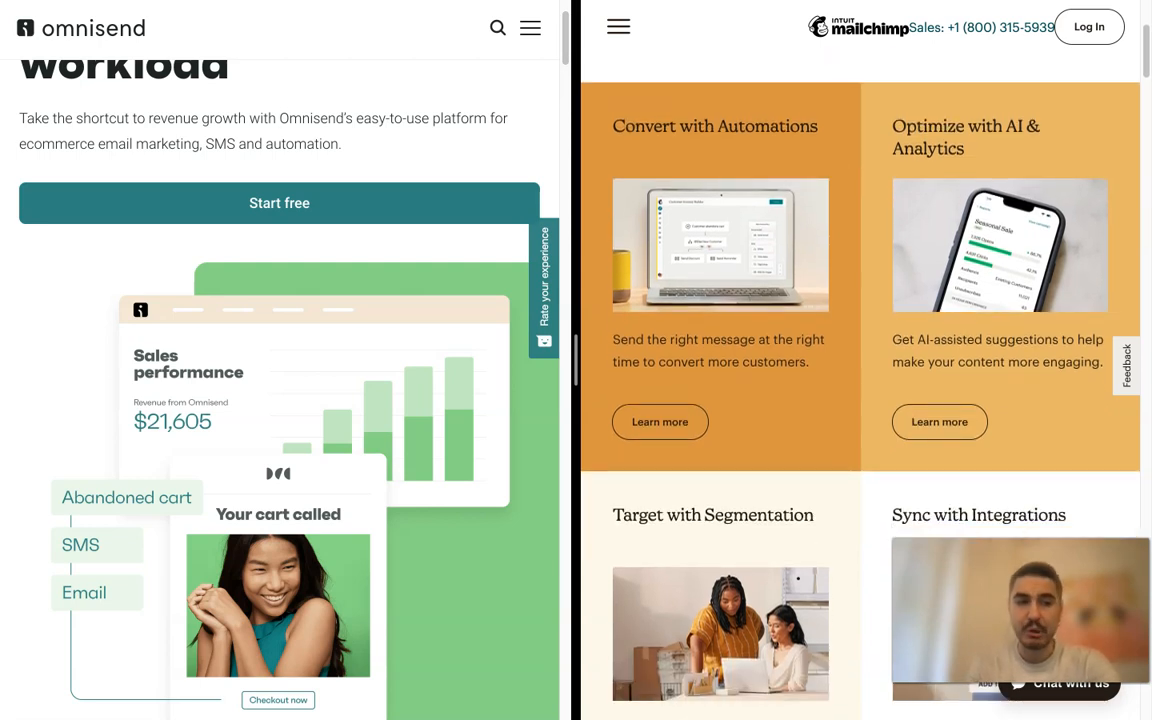
{"action": "scroll", "scroll_direction": "down", "scroll_amount": 3}
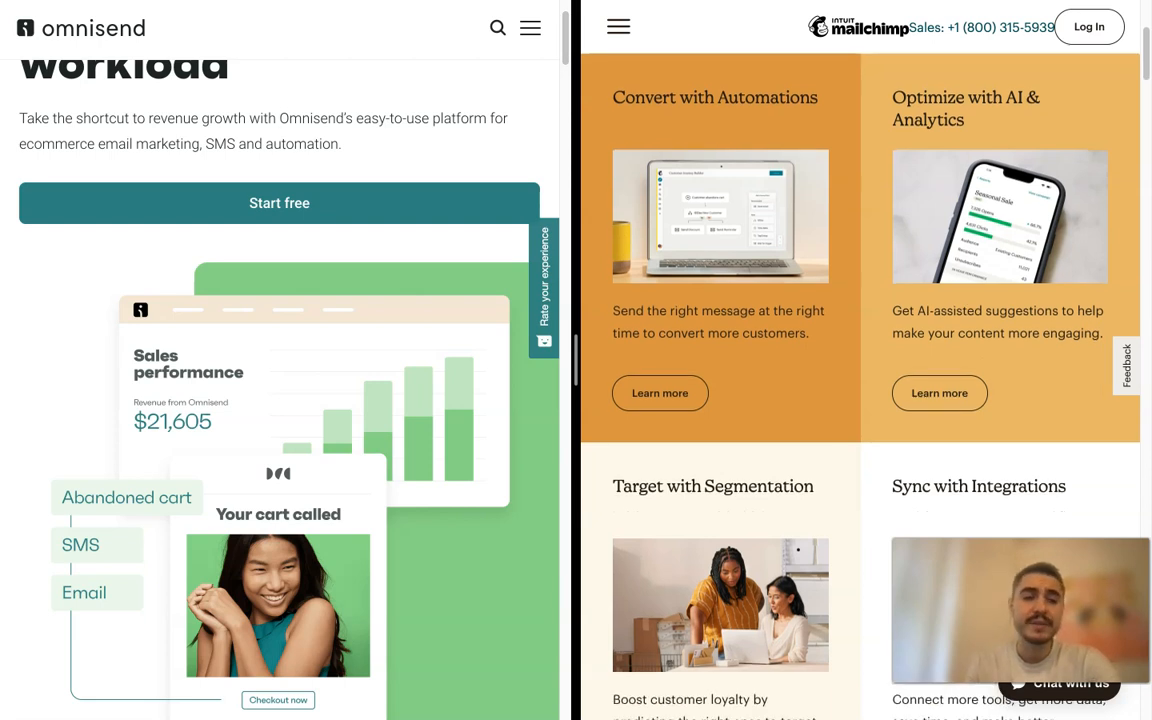
Bring the Automations, AI & Analytics, Segmentation and Integrations cards into view
{"action": "scroll", "scroll_direction": "down", "scroll_amount": 3}
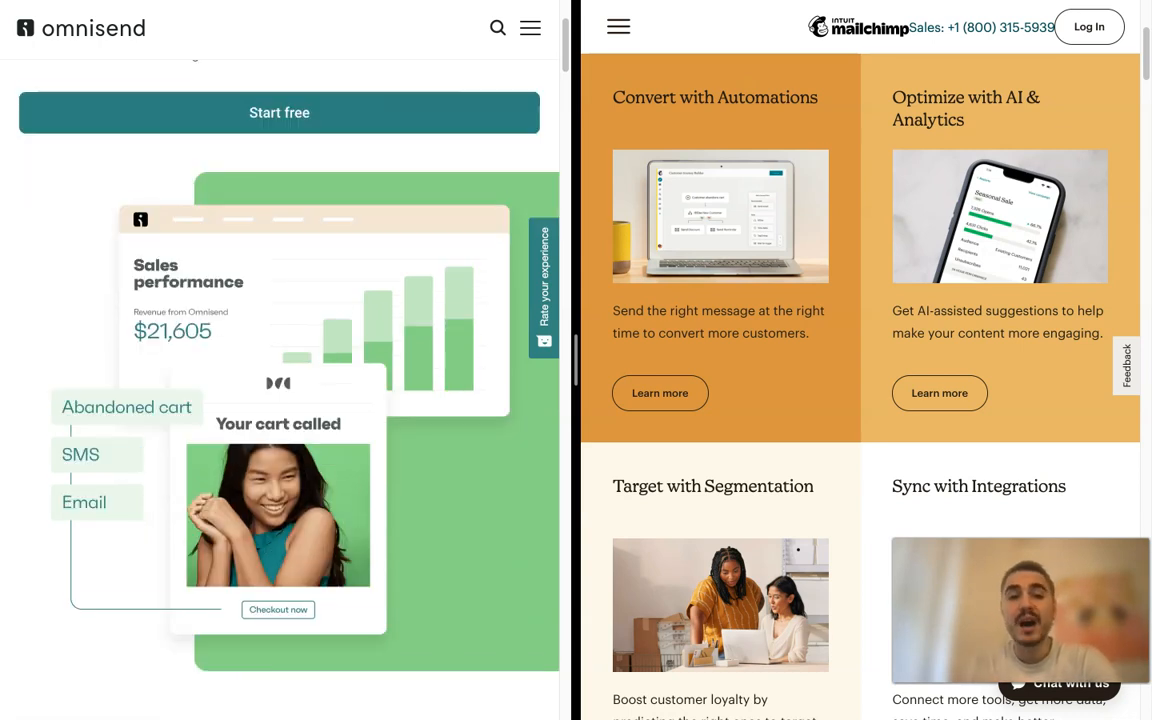
{"action": "scroll", "scroll_direction": "down", "scroll_amount": 3}
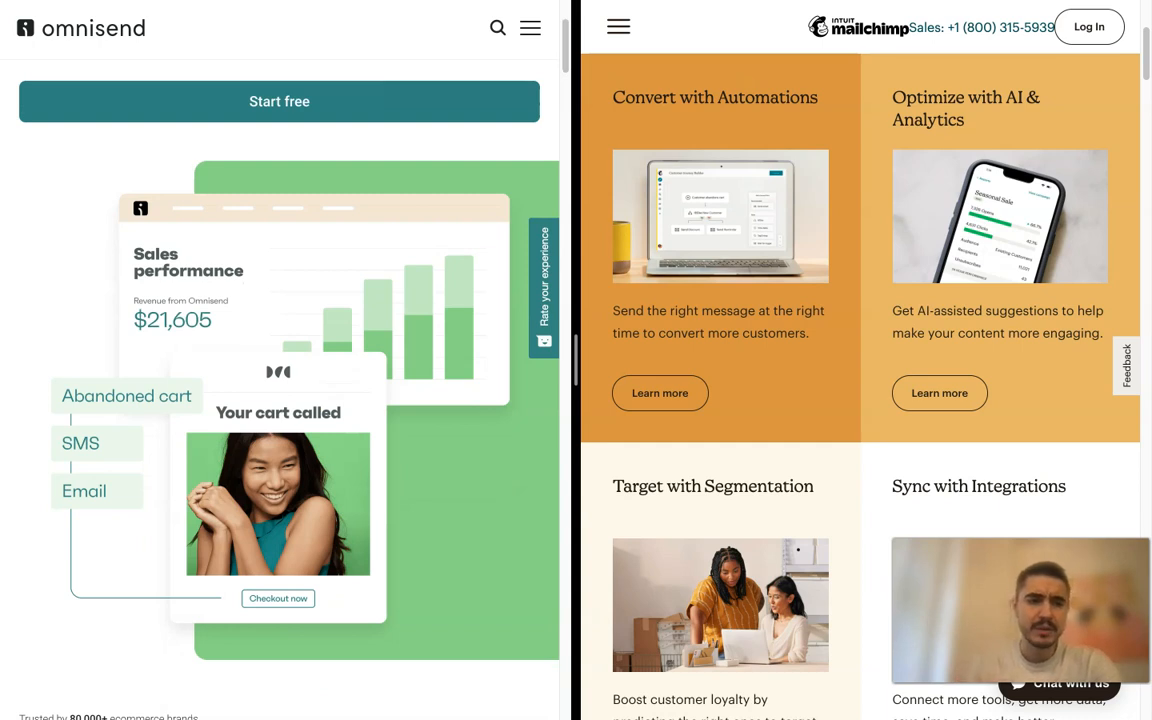
{"action": "scroll", "scroll_direction": "down", "scroll_amount": 3}
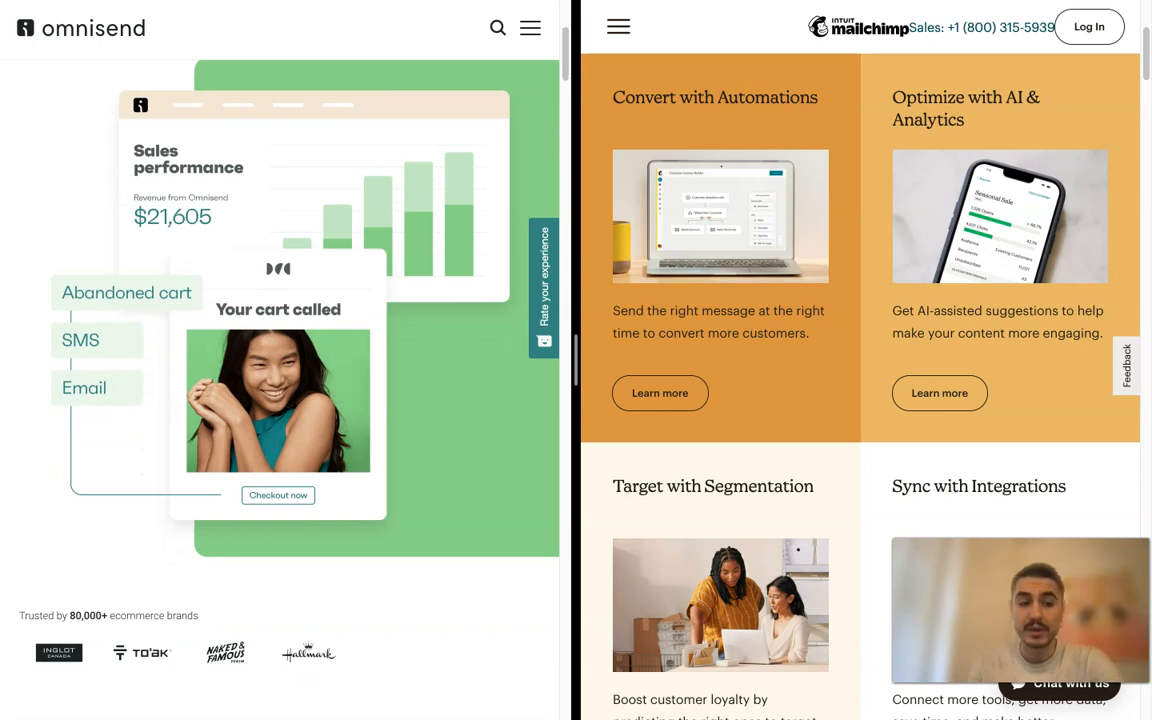
{"action": "scroll", "scroll_direction": "down", "scroll_amount": 3}
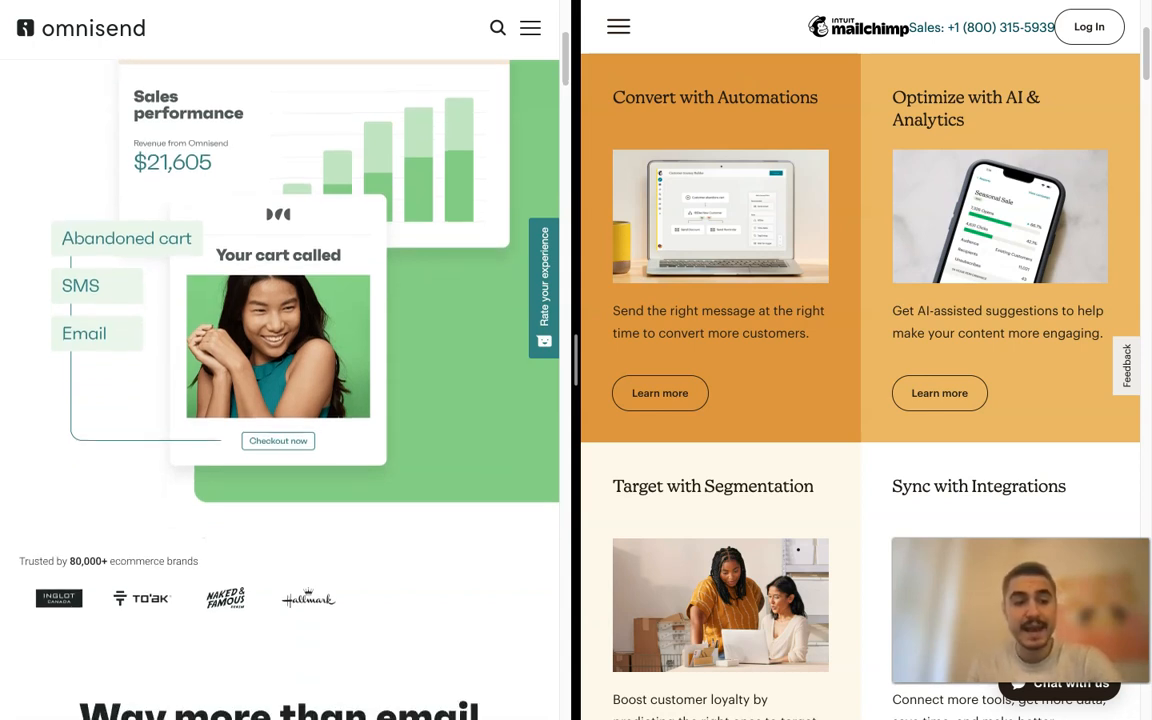
{"action": "scroll", "scroll_direction": "down", "scroll_amount": 3}
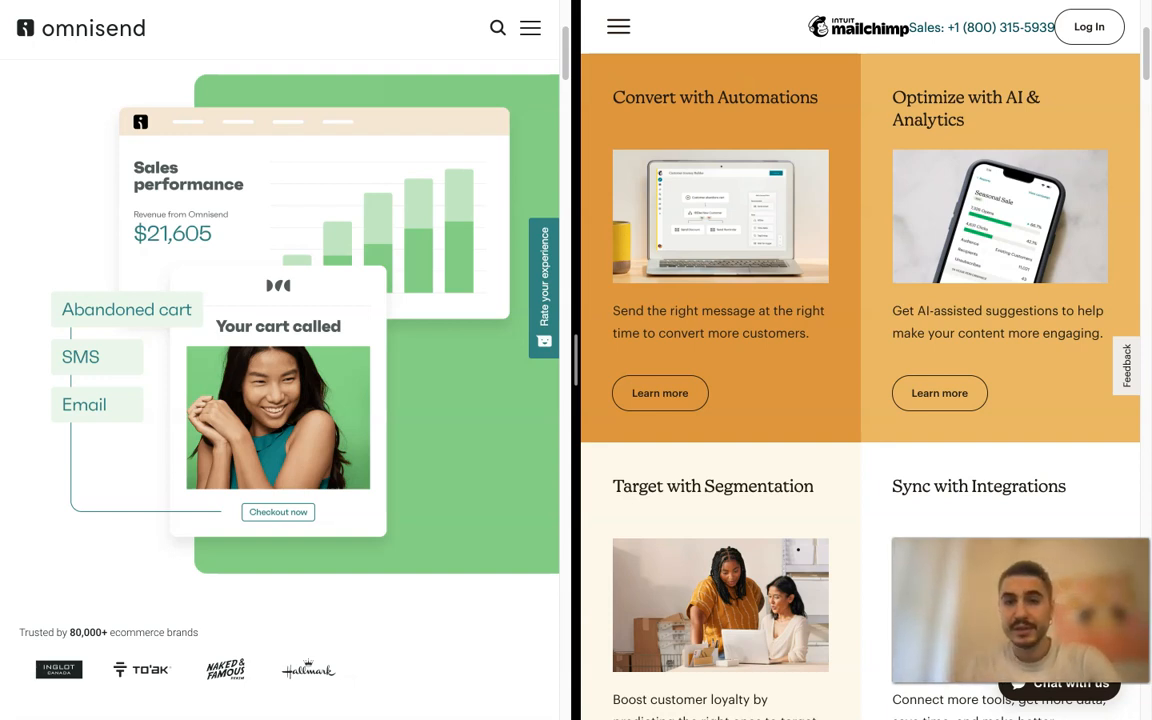
{"action": "left_click", "coordinate": [618, 26]}
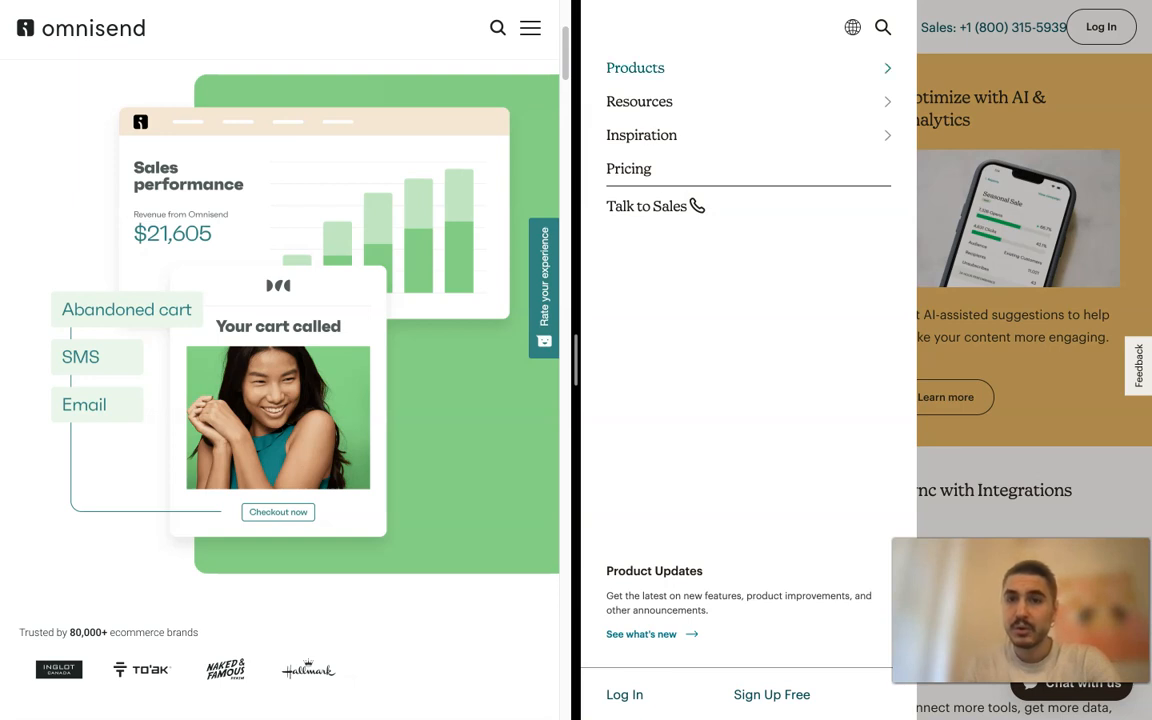
{"action": "left_click", "coordinate": [636, 68]}
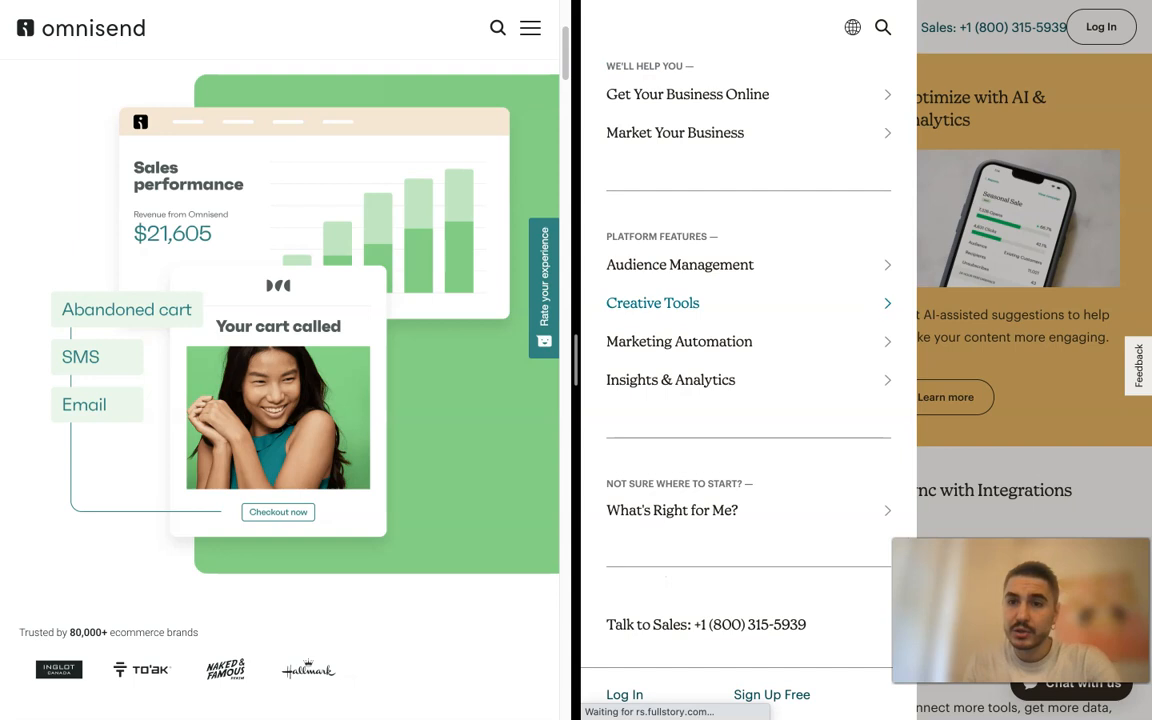
{"action": "mouse_move", "coordinate": [676, 132]}
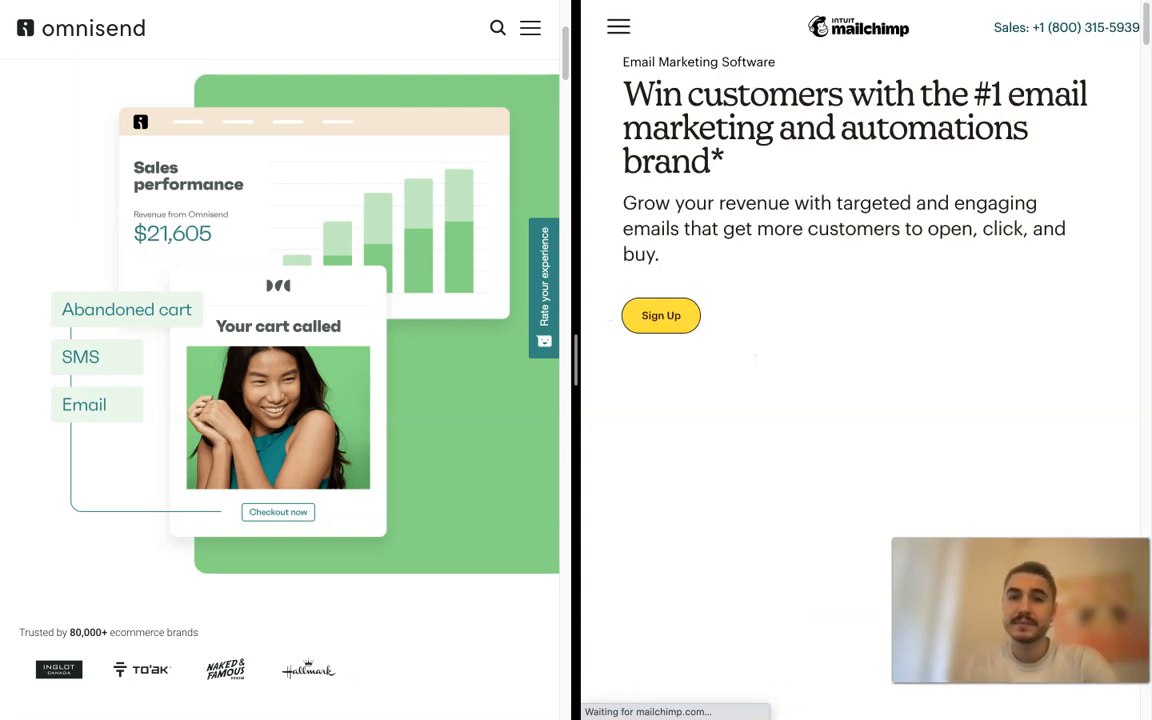
{"action": "scroll", "scroll_direction": "down", "scroll_amount": 3}
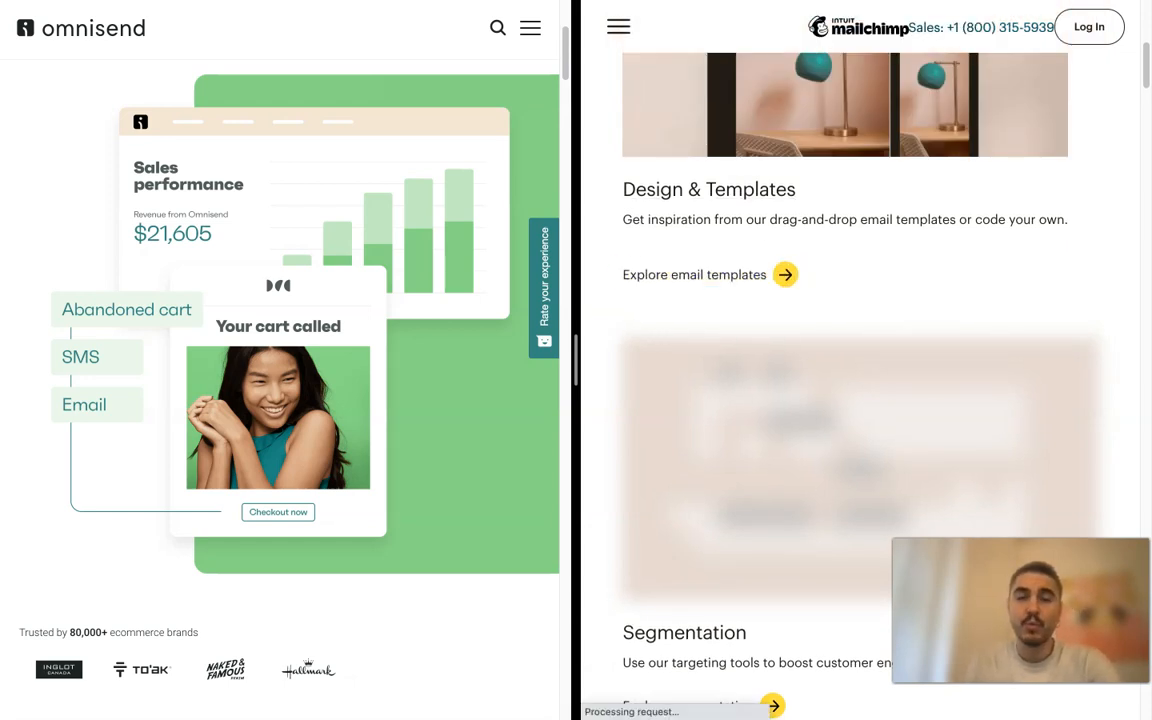
{"action": "left_click", "coordinate": [532, 28]}
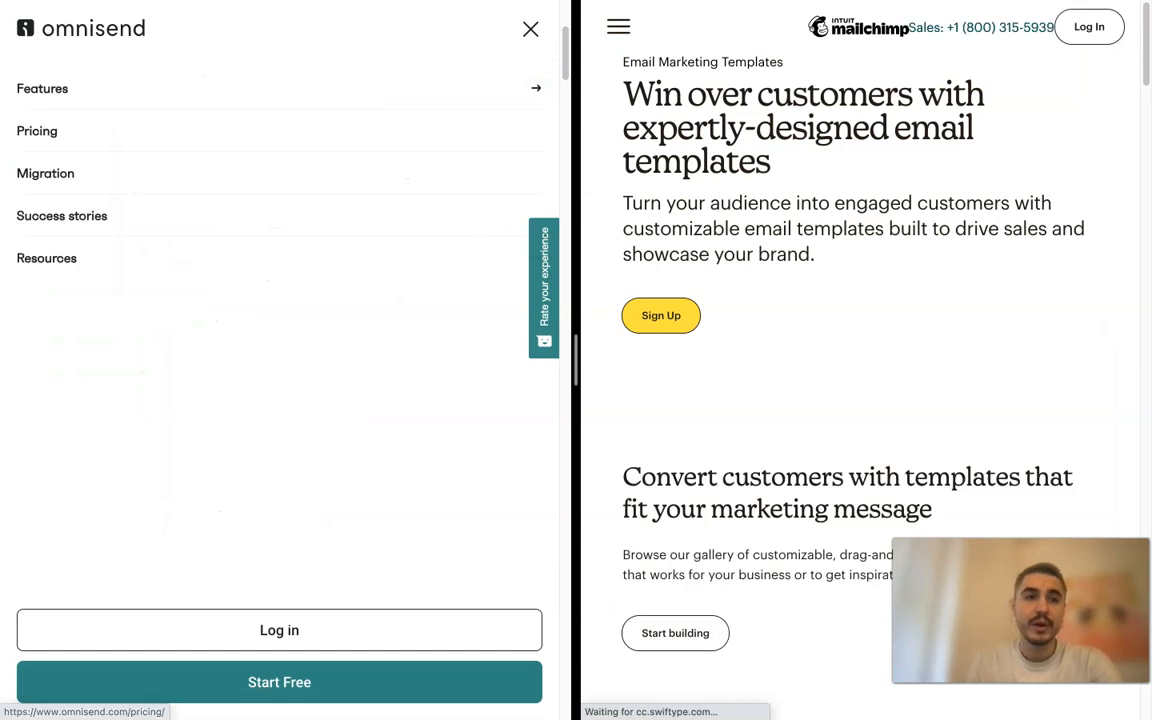
{"action": "left_click", "coordinate": [42, 88]}
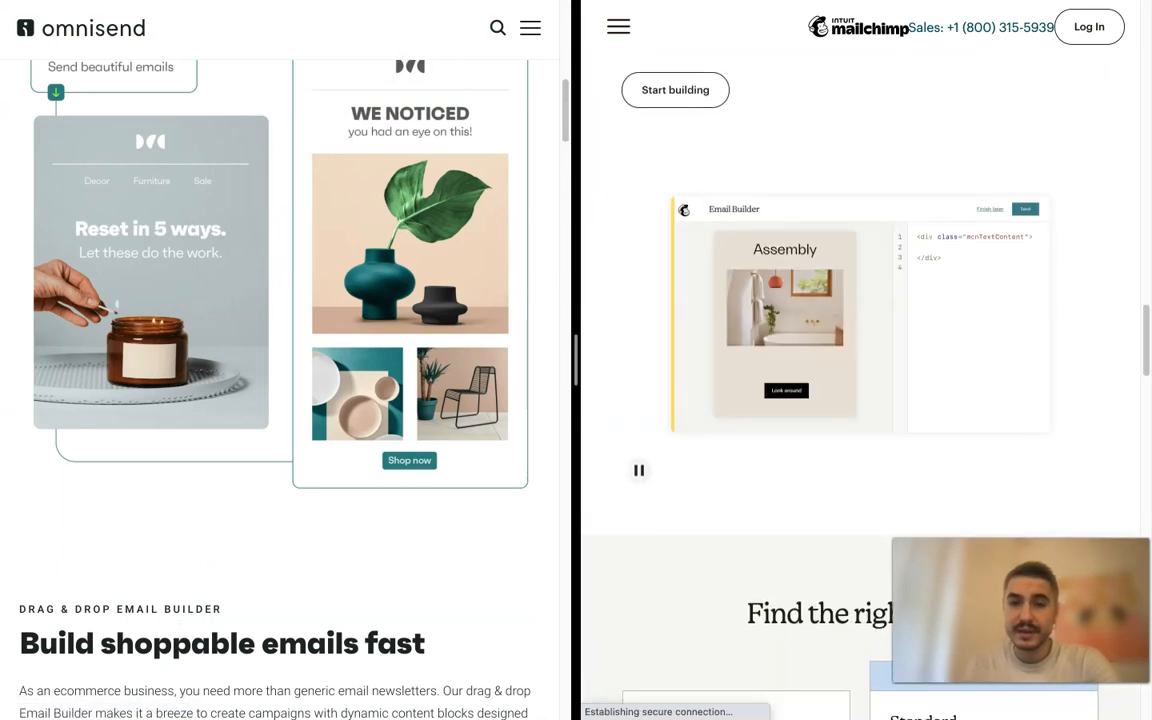
{"action": "scroll", "scroll_direction": "down", "scroll_amount": 3}
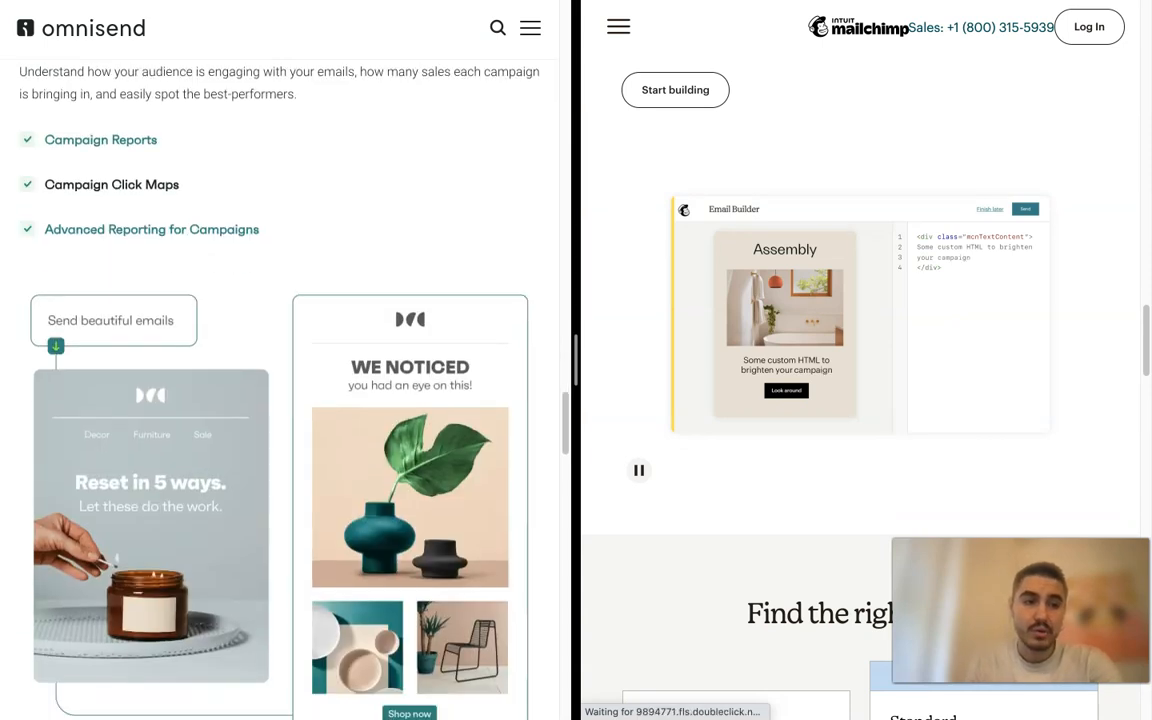
{"action": "scroll", "scroll_direction": "down", "scroll_amount": 3}
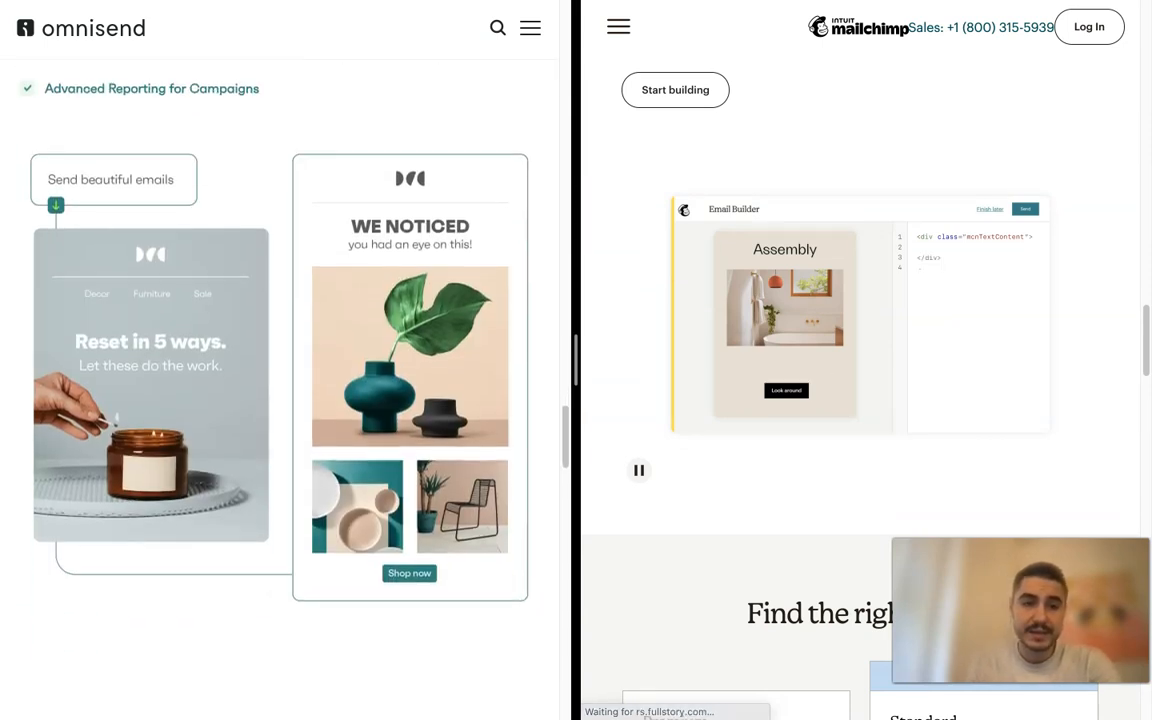
{"action": "scroll", "scroll_direction": "down", "scroll_amount": 3}
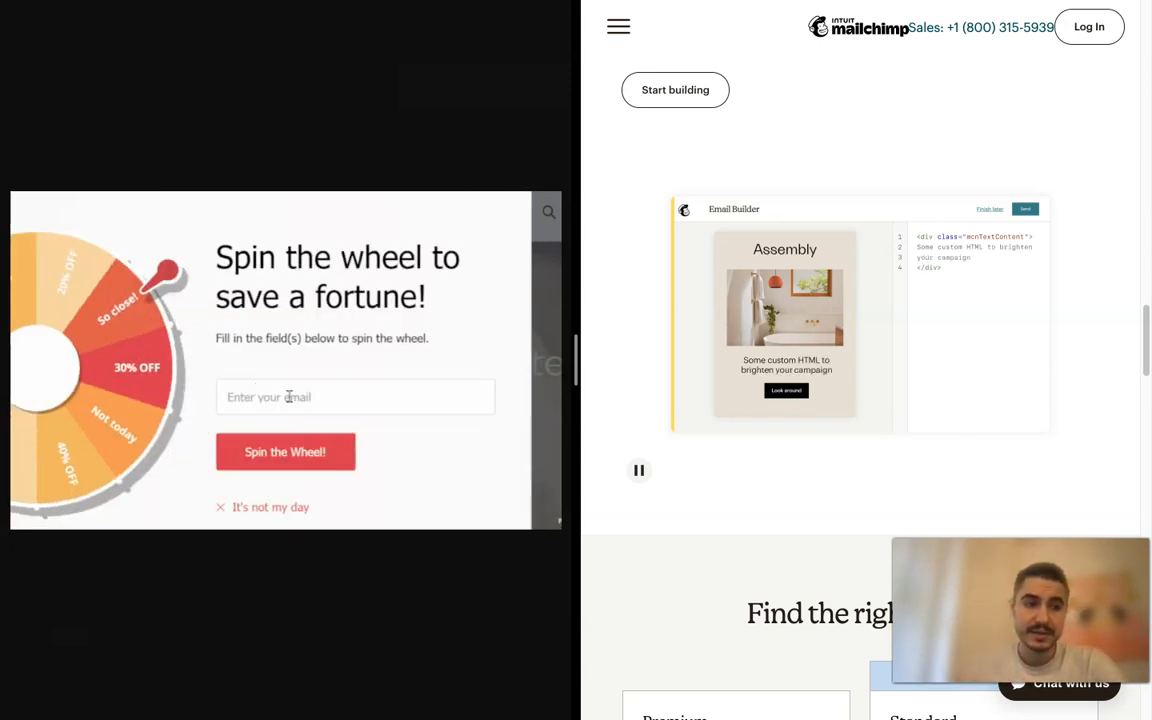
Dismiss Omnisend's spin-the-wheel discount popup with "It's not my day"
{"action": "left_click", "coordinate": [284, 452]}
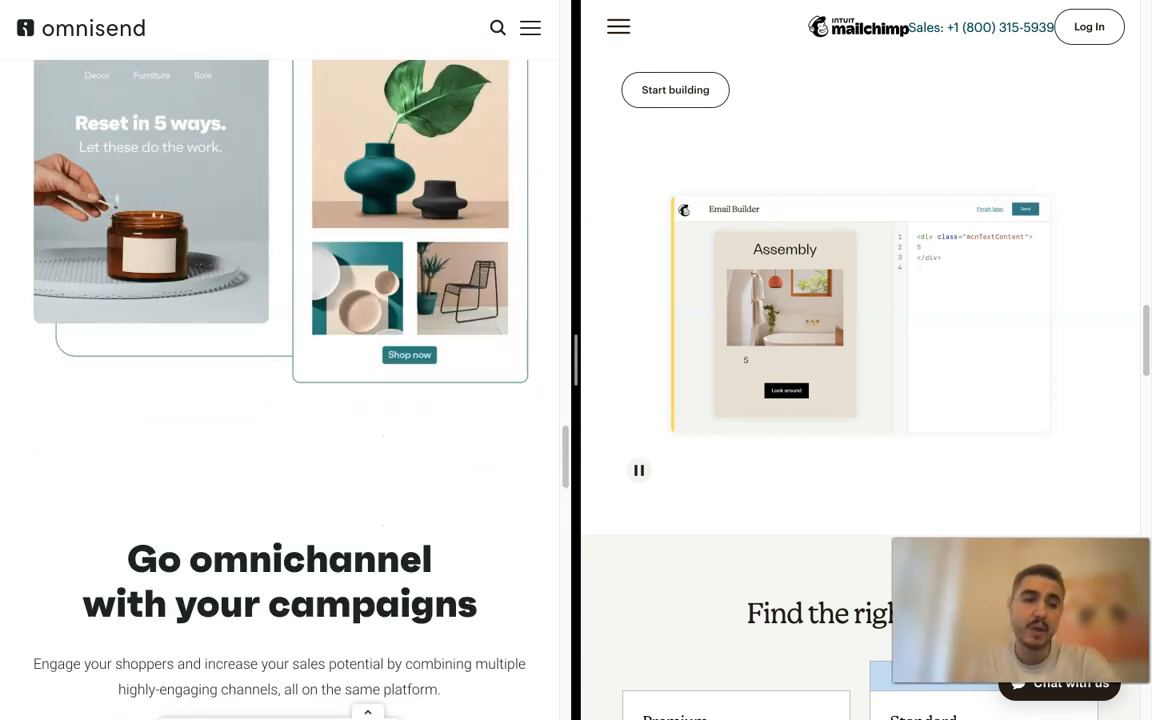
Scroll Mailchimp to the Find the right plan section with Premium and Standard plans
{"action": "scroll", "scroll_direction": "down", "scroll_amount": 3}
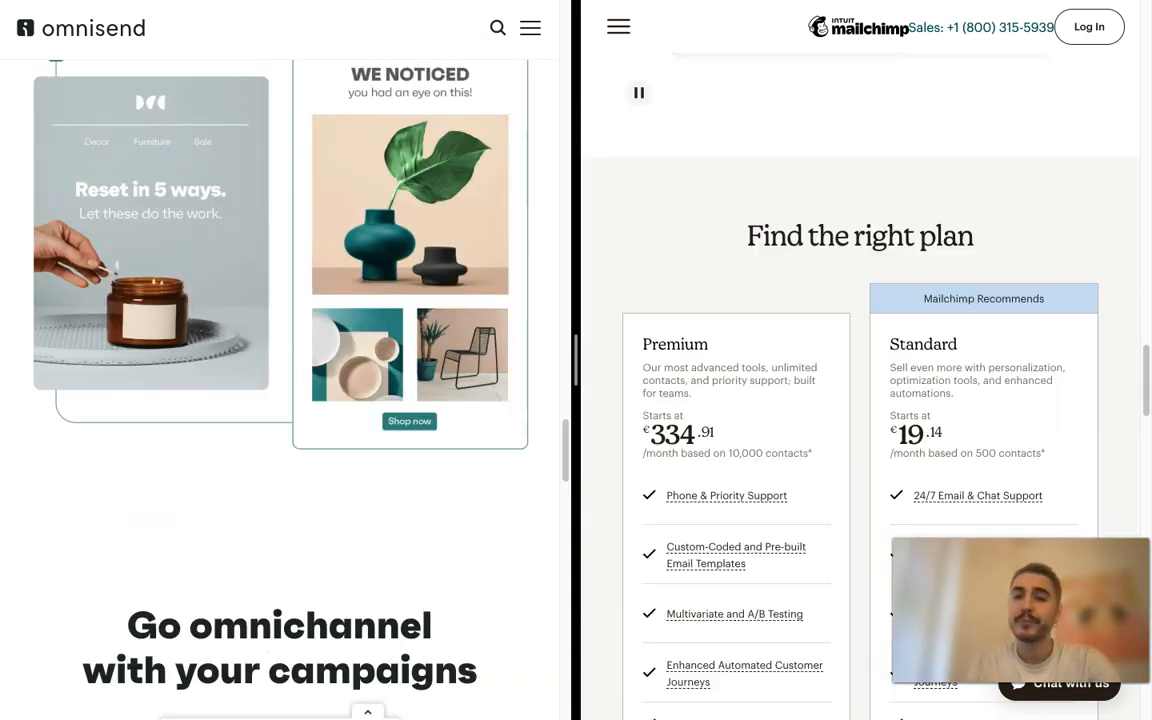
{"action": "scroll", "scroll_direction": "up", "scroll_amount": 3}
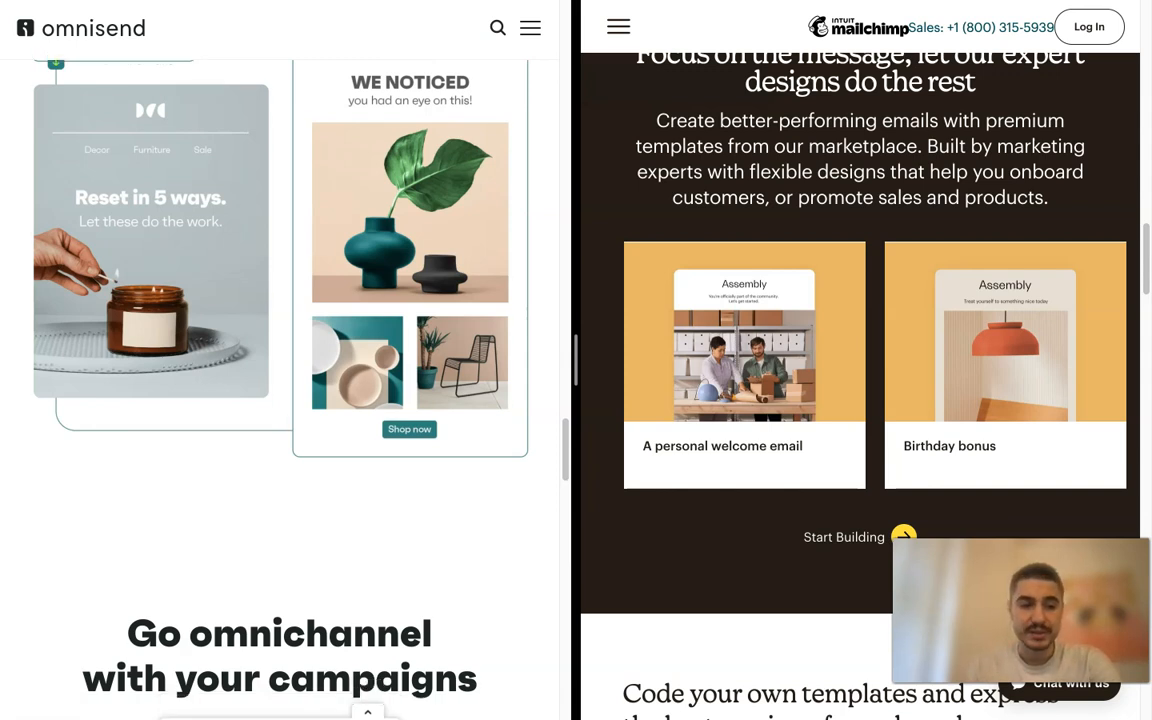
Scroll Mailchimp to the premium templates marketplace showing A personal welcome email and Birthday bonus
{"action": "scroll", "scroll_direction": "down", "scroll_amount": 3}
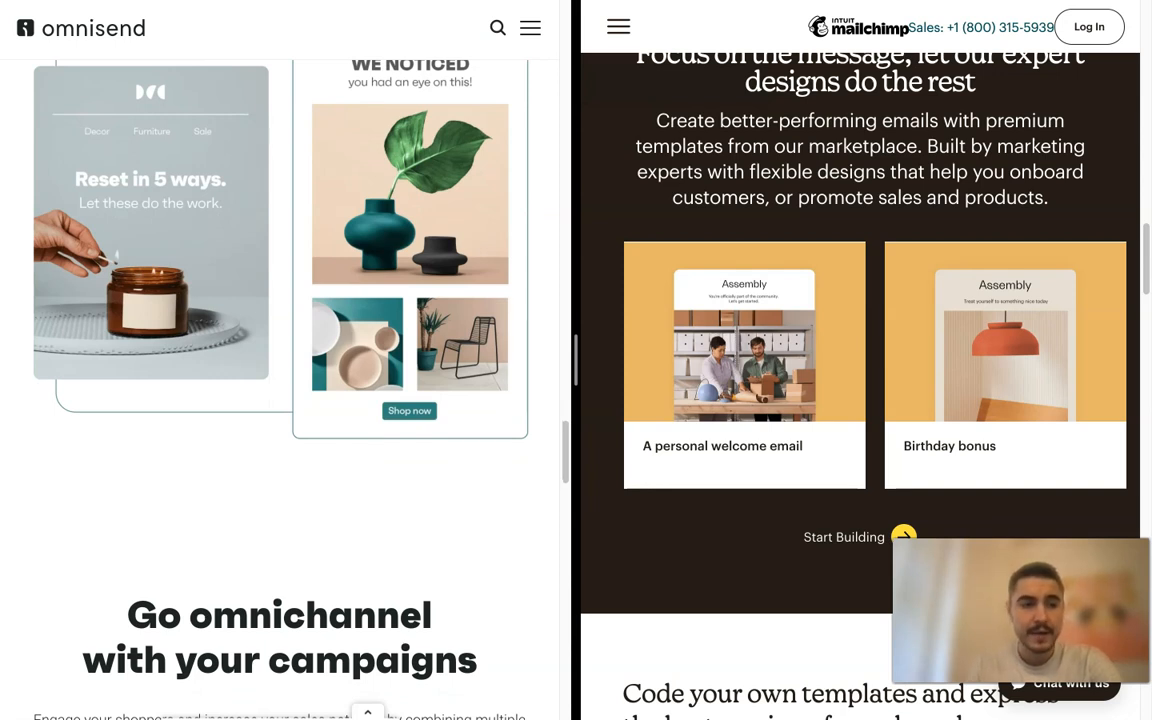
{"action": "scroll", "scroll_direction": "down", "scroll_amount": 3}
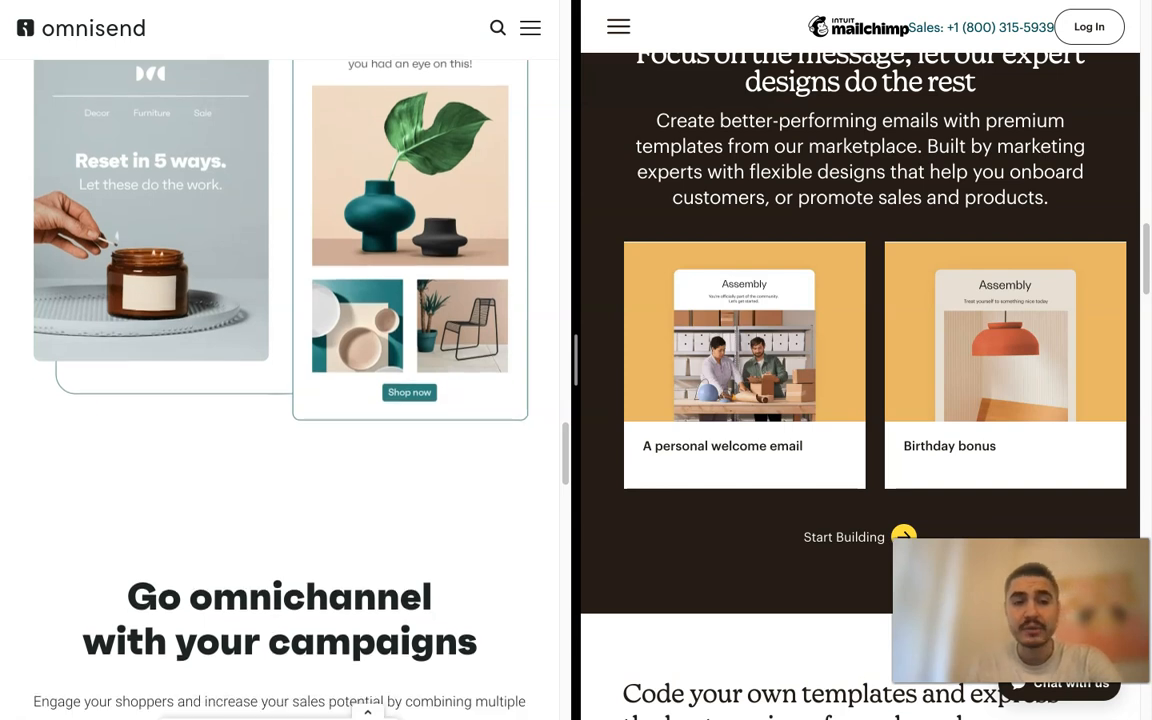
{"action": "scroll", "scroll_direction": "down", "scroll_amount": 3}
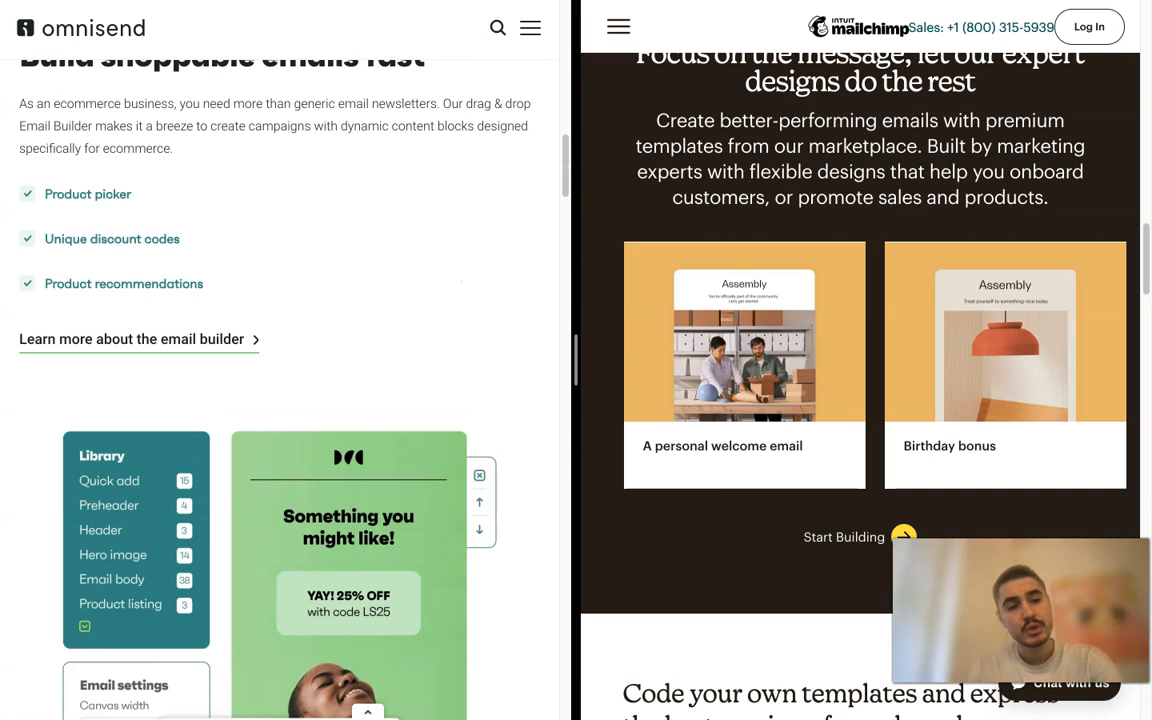
{"action": "scroll", "scroll_direction": "up", "scroll_amount": 3}
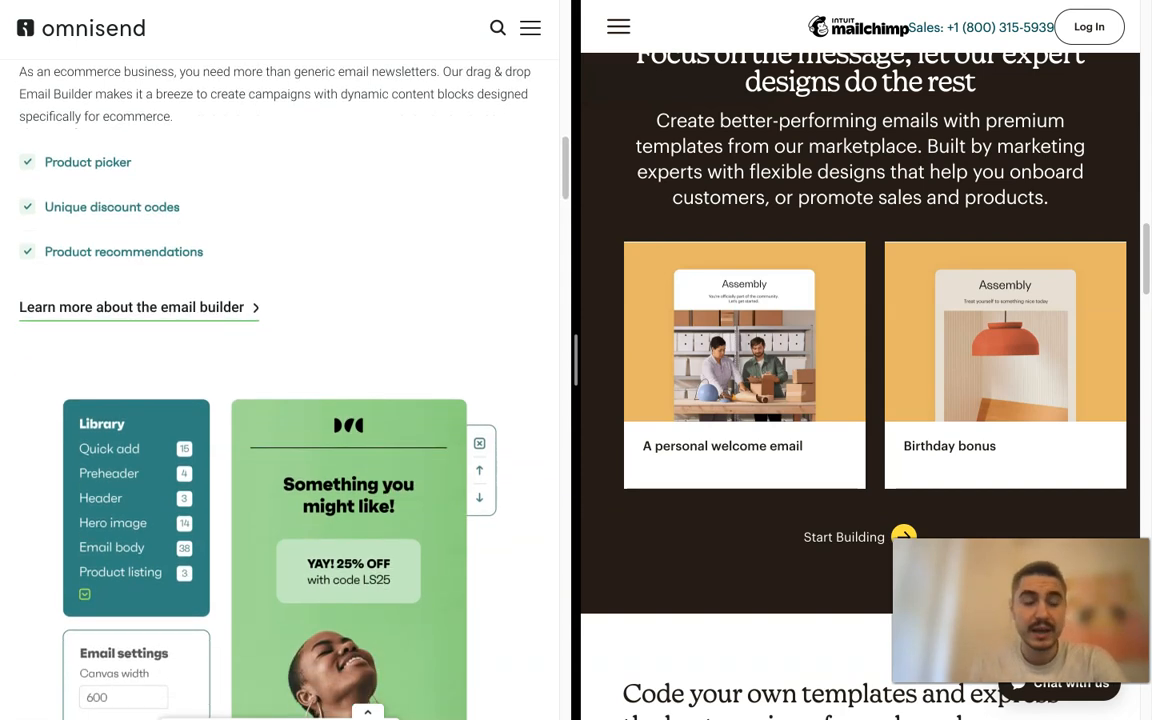
{"action": "scroll", "scroll_direction": "down", "scroll_amount": 3}
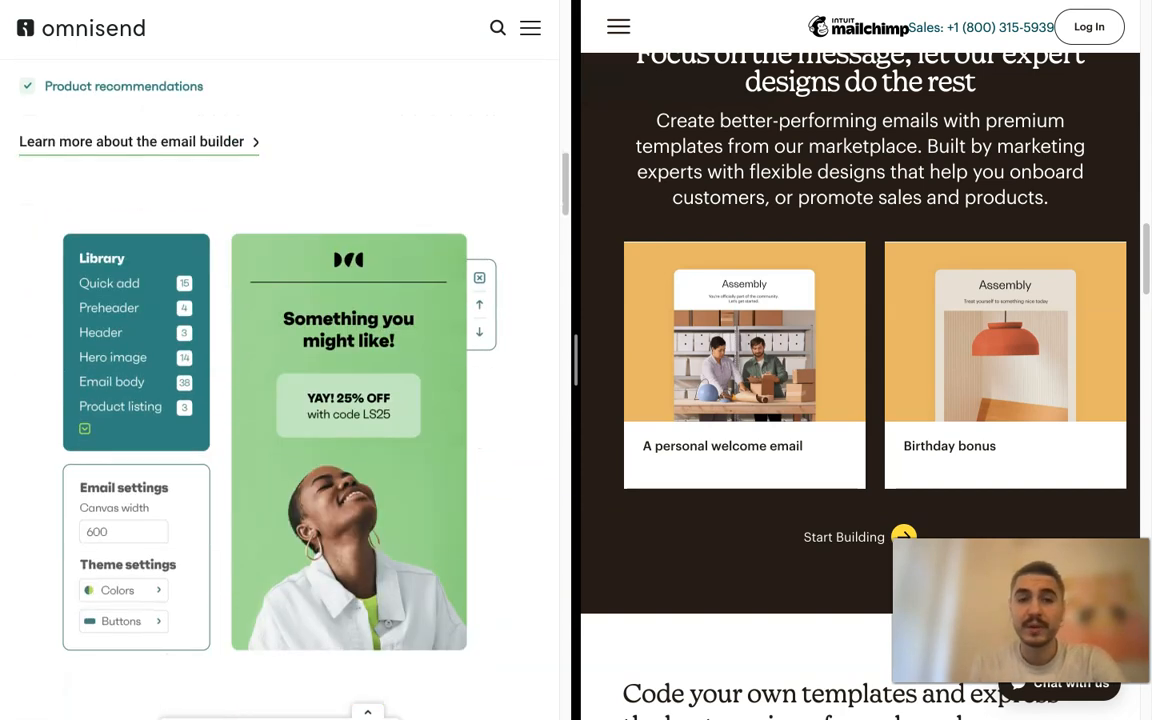
{"action": "scroll", "scroll_direction": "up", "scroll_amount": 3}
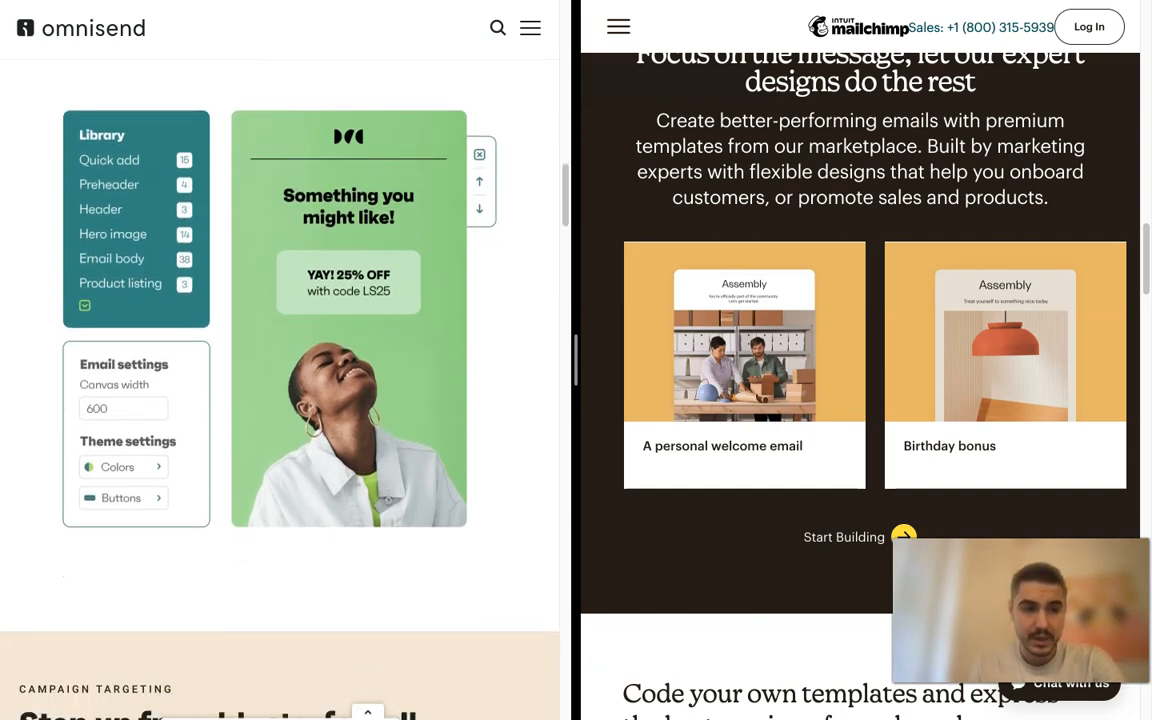
{"action": "scroll", "scroll_direction": "down", "scroll_amount": 3}
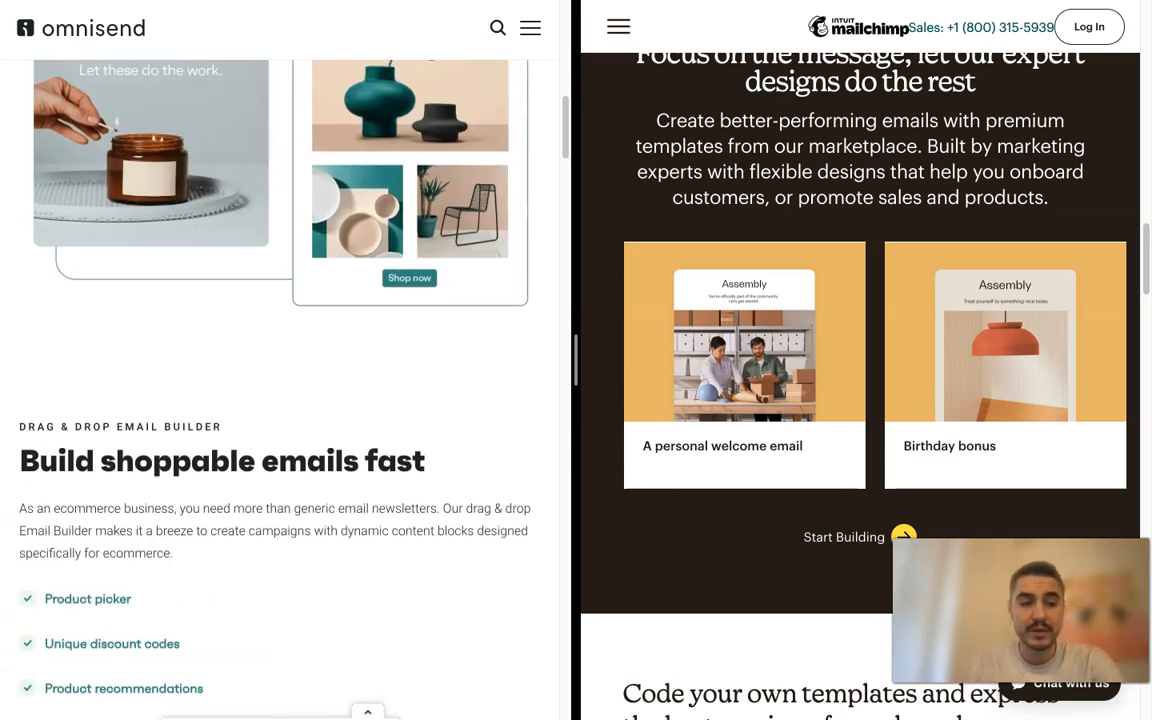
Scroll Omnisend past the drag & drop email builder to Campaign Targeting, Step up from blasts-for-all
{"action": "scroll", "scroll_direction": "up", "scroll_amount": 3}
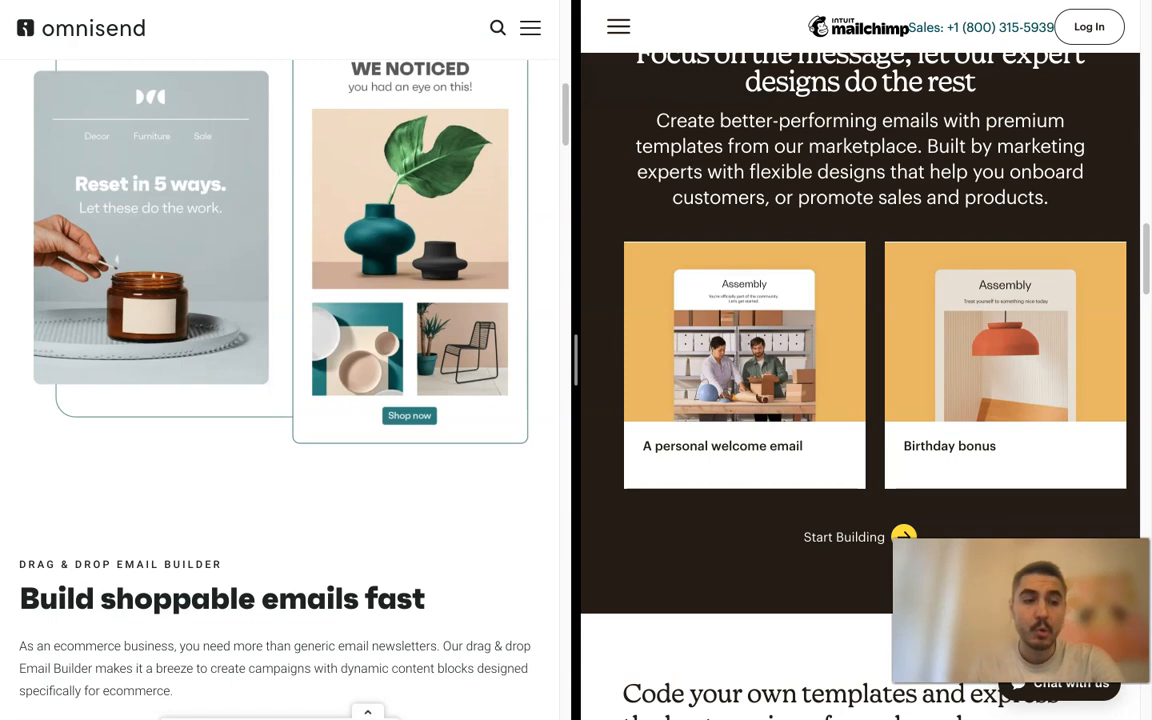
{"action": "scroll", "scroll_direction": "down", "scroll_amount": 3}
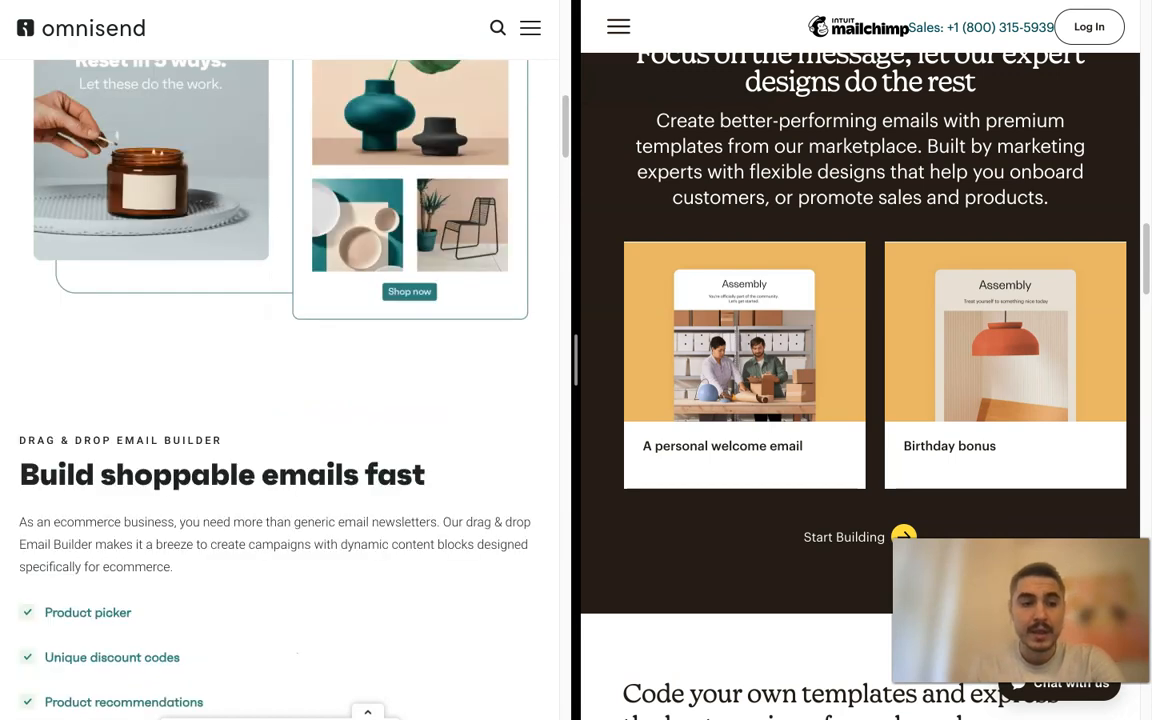
{"action": "scroll", "scroll_direction": "down", "scroll_amount": 3}
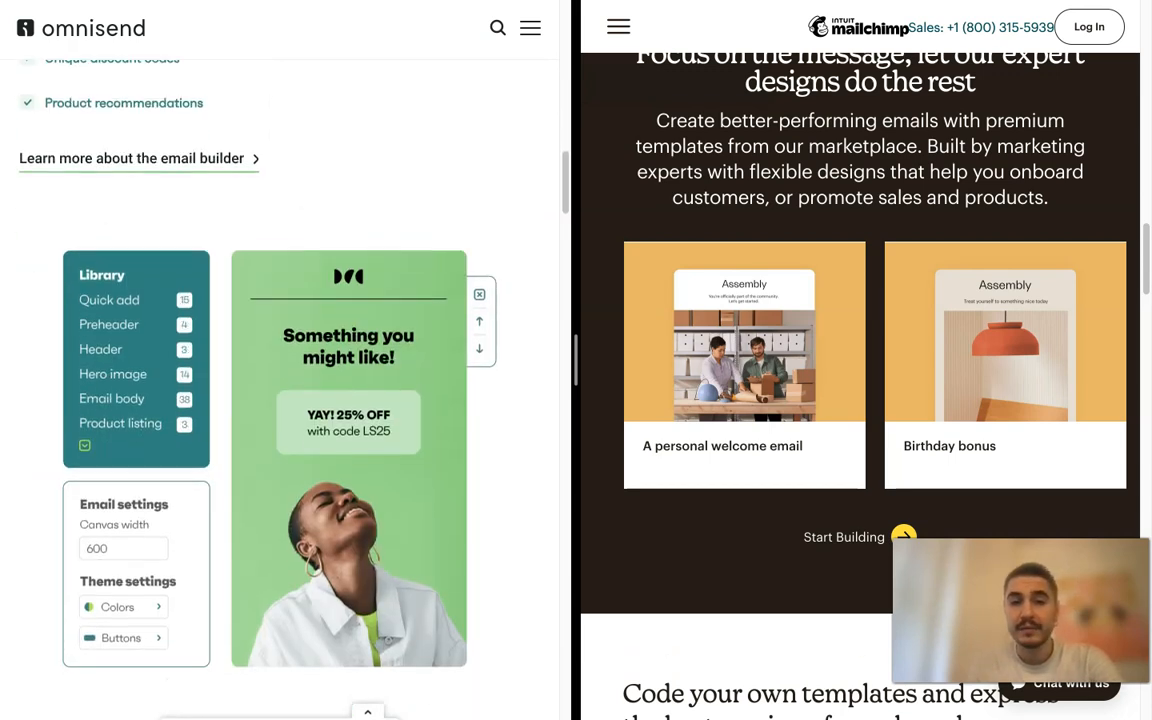
{"action": "scroll", "scroll_direction": "down", "scroll_amount": 3}
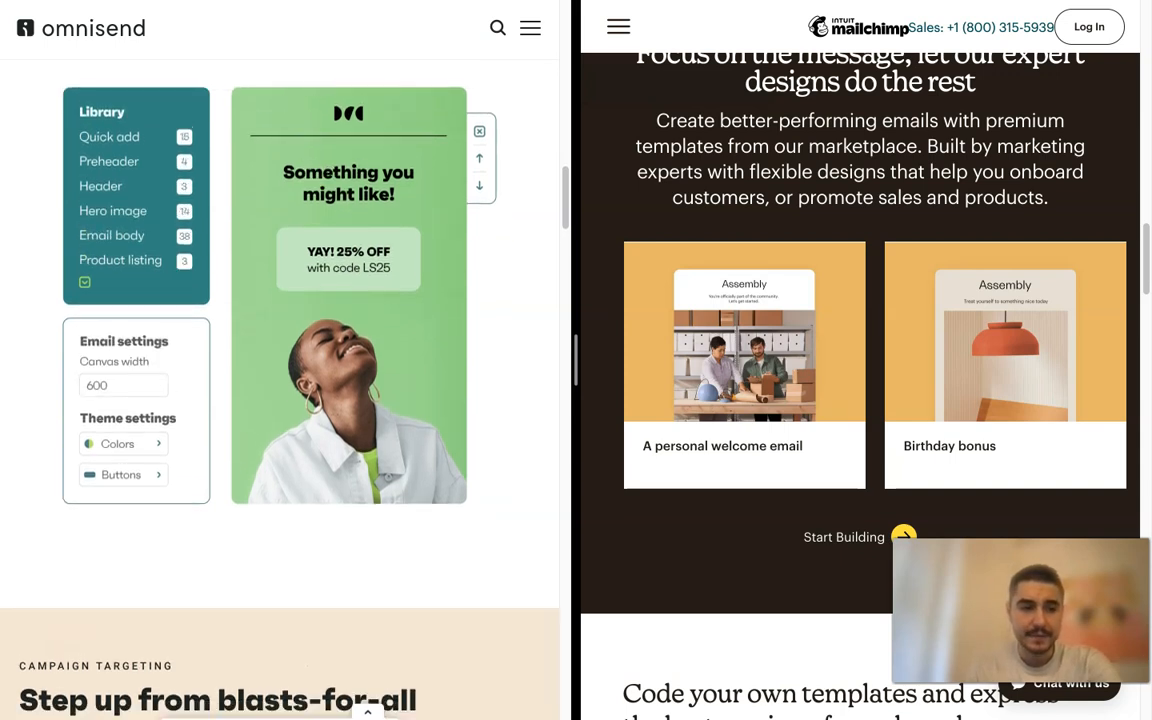
{"action": "scroll", "scroll_direction": "down", "scroll_amount": 3}
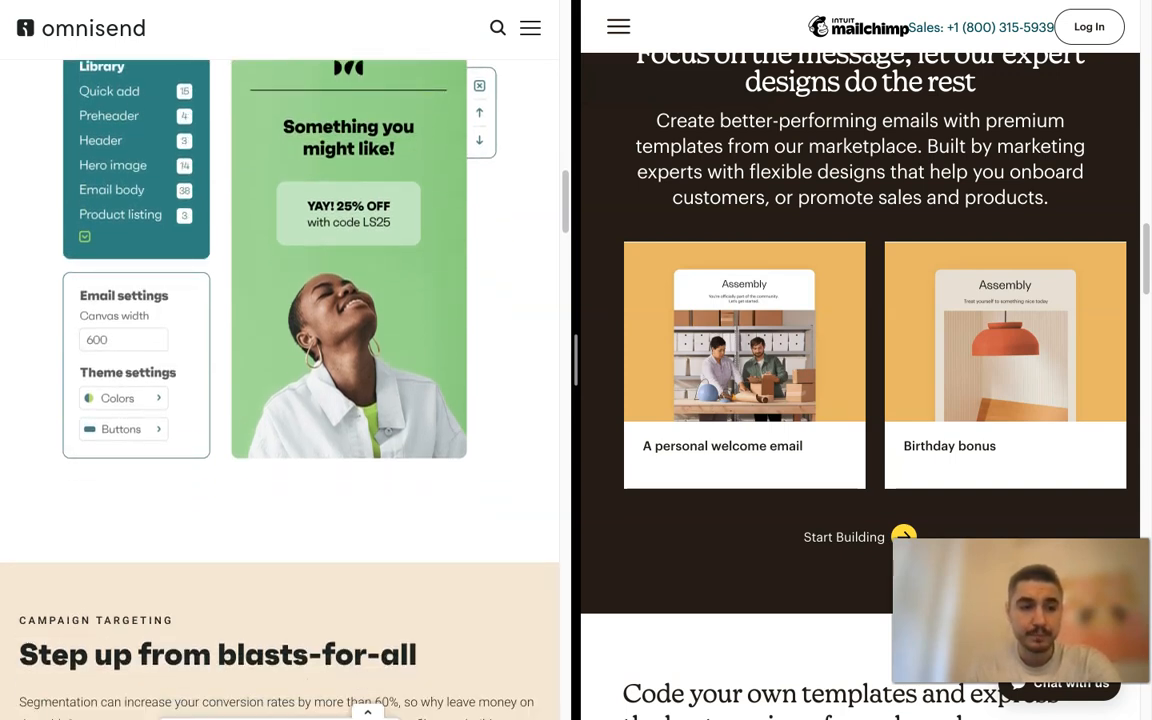
{"action": "scroll", "scroll_direction": "down", "scroll_amount": 3}
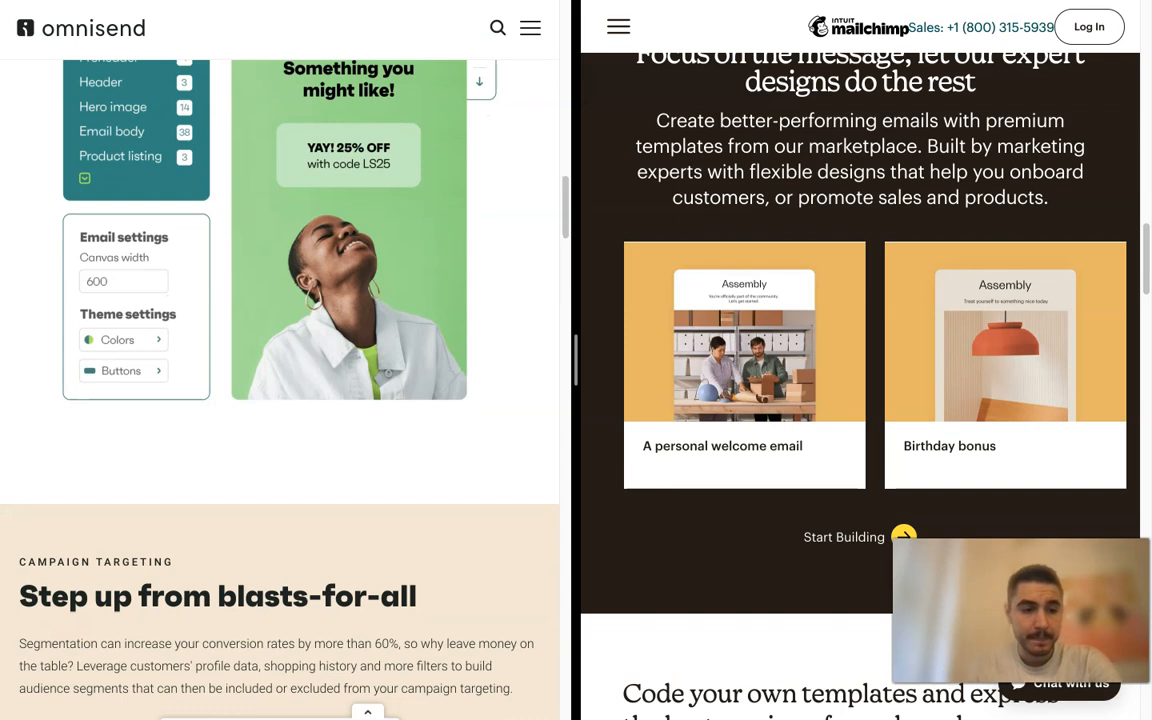